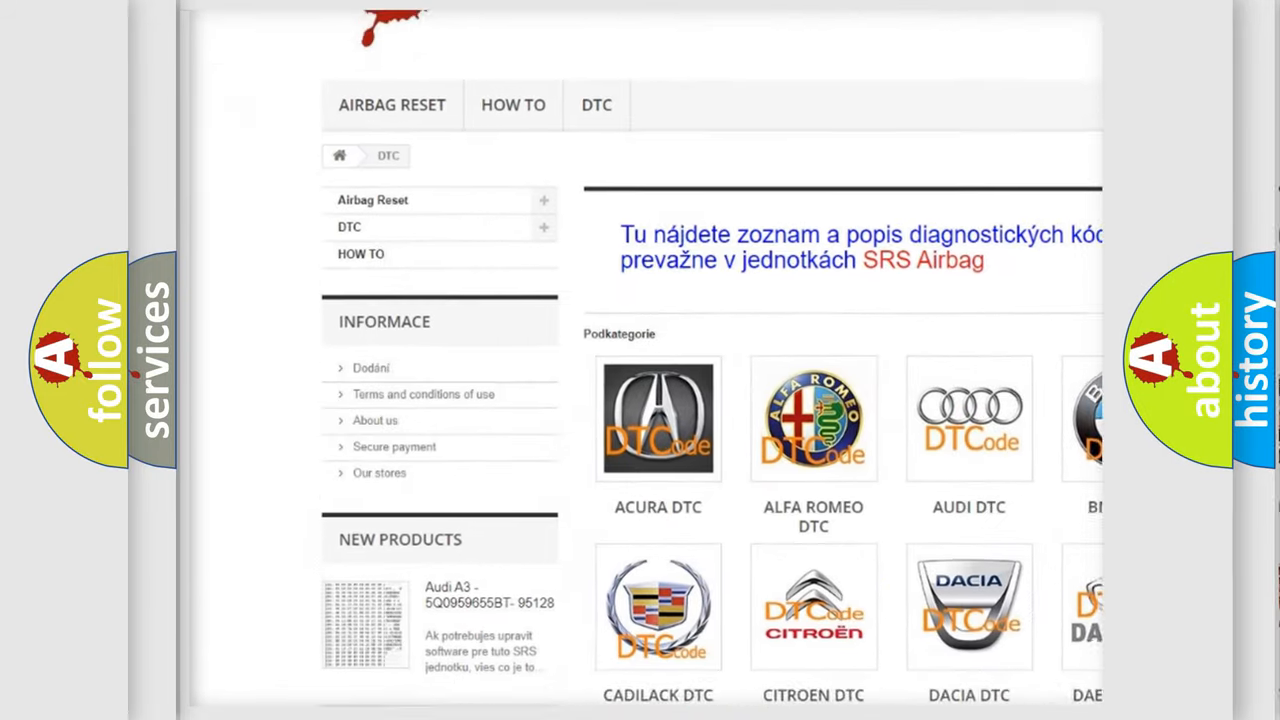
Scroll past the DTC brand tiles down to the list of B-series trouble codes
{"action": "scroll", "scroll_direction": "down", "scroll_amount": 3}
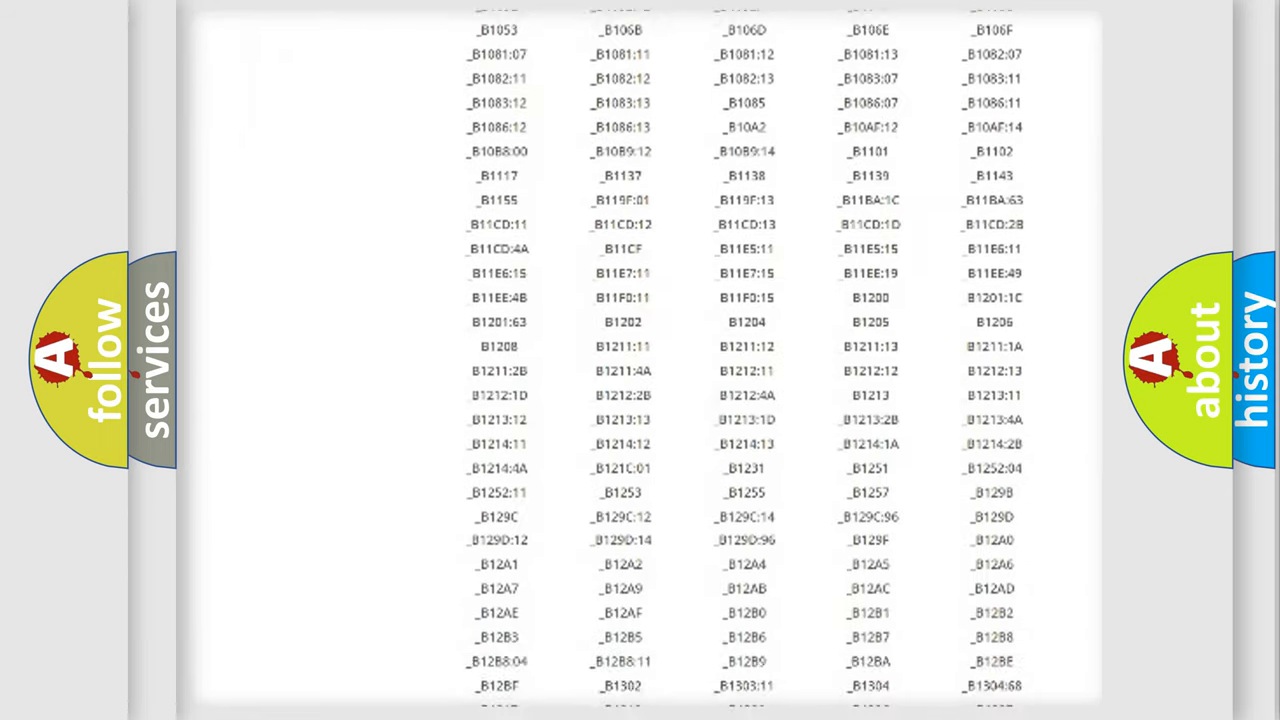
{"action": "scroll", "scroll_direction": "down", "scroll_amount": 3}
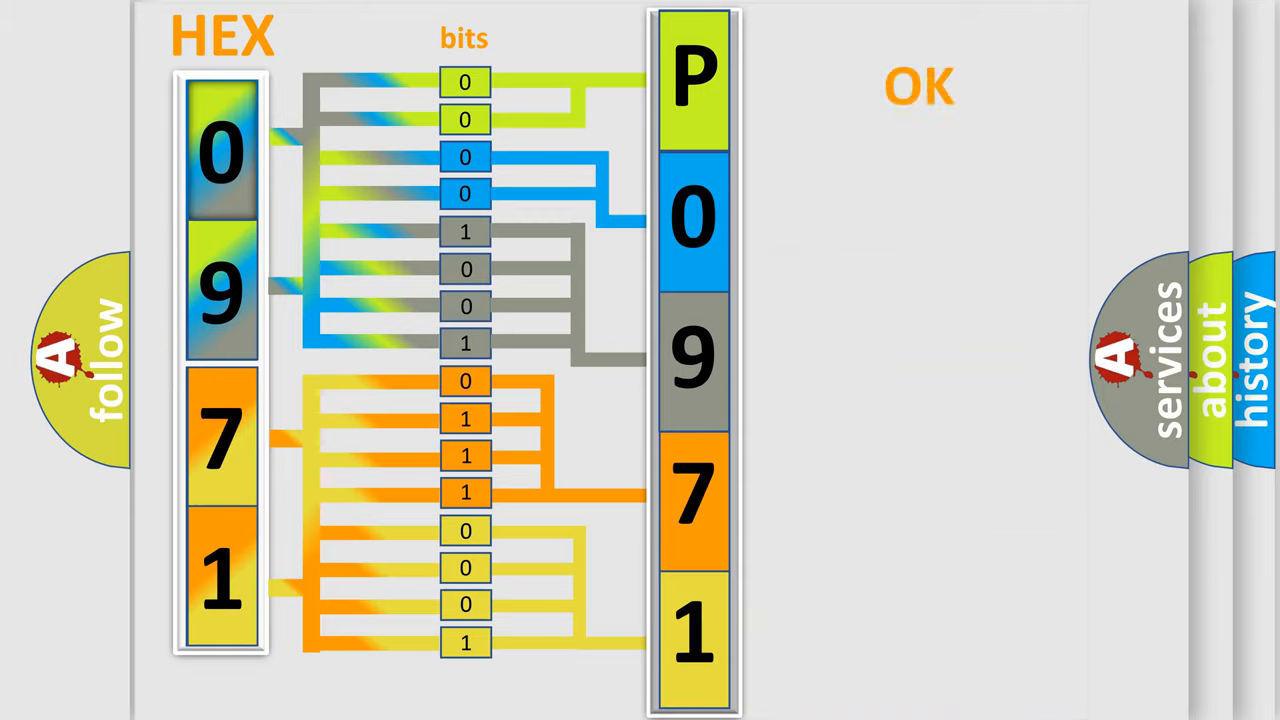
Advance to the slide showing P0971 as five character boxes beside the Ford DTCode logo
{"action": "left_click", "coordinate": [919, 85]}
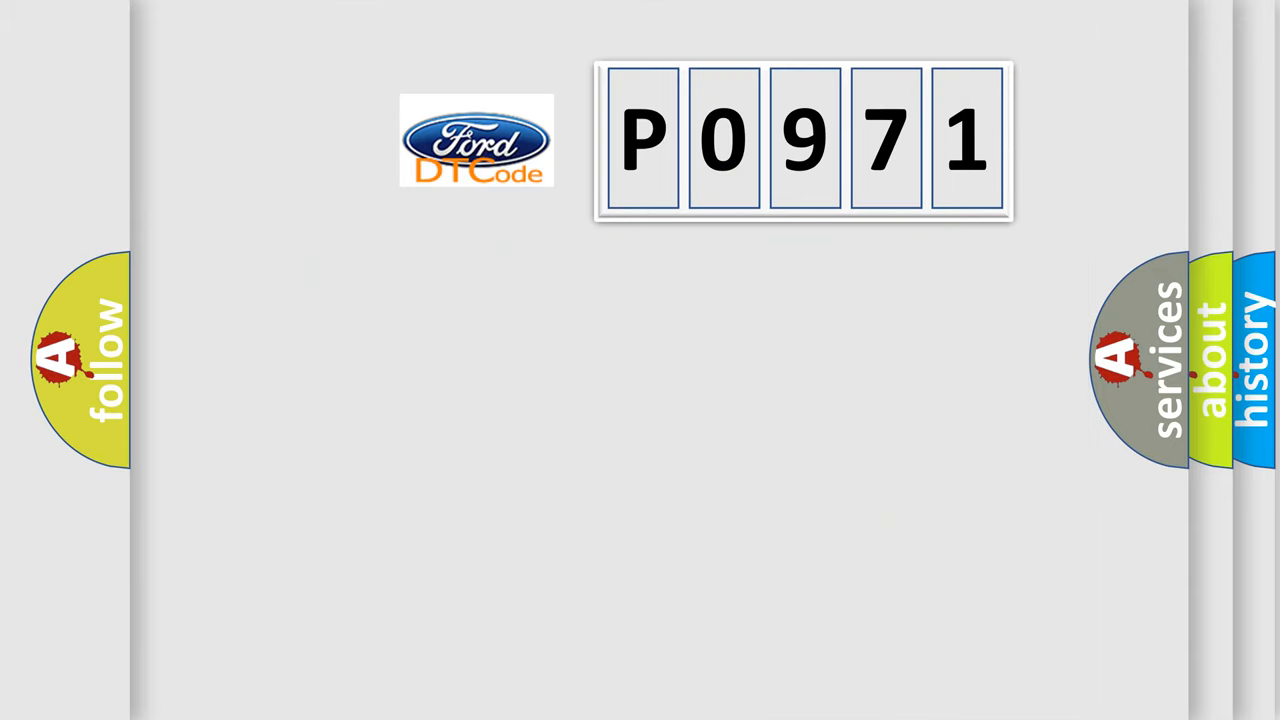